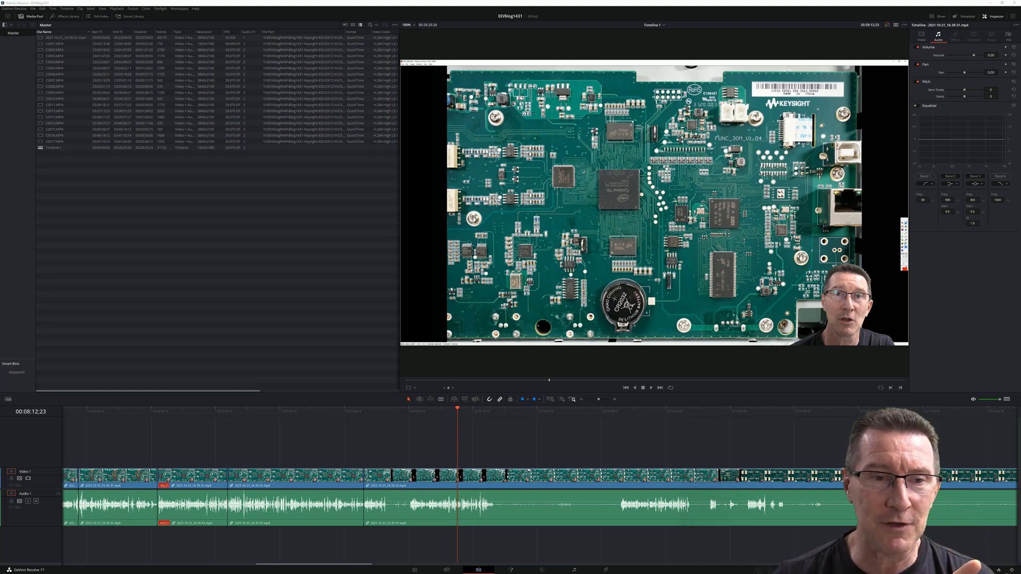
mouse_move(342, 12)
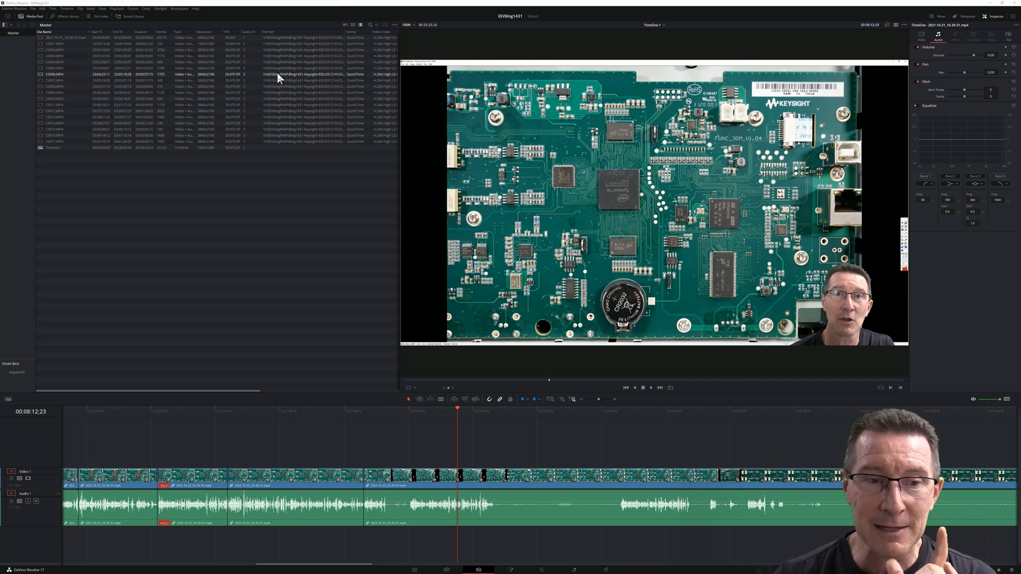
mouse_move(253, 518)
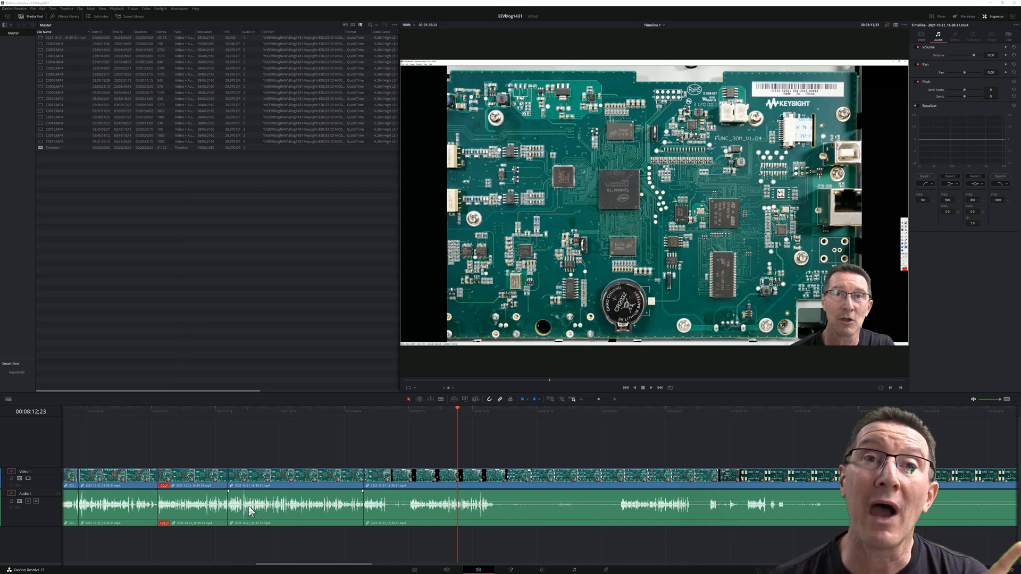
mouse_move(293, 466)
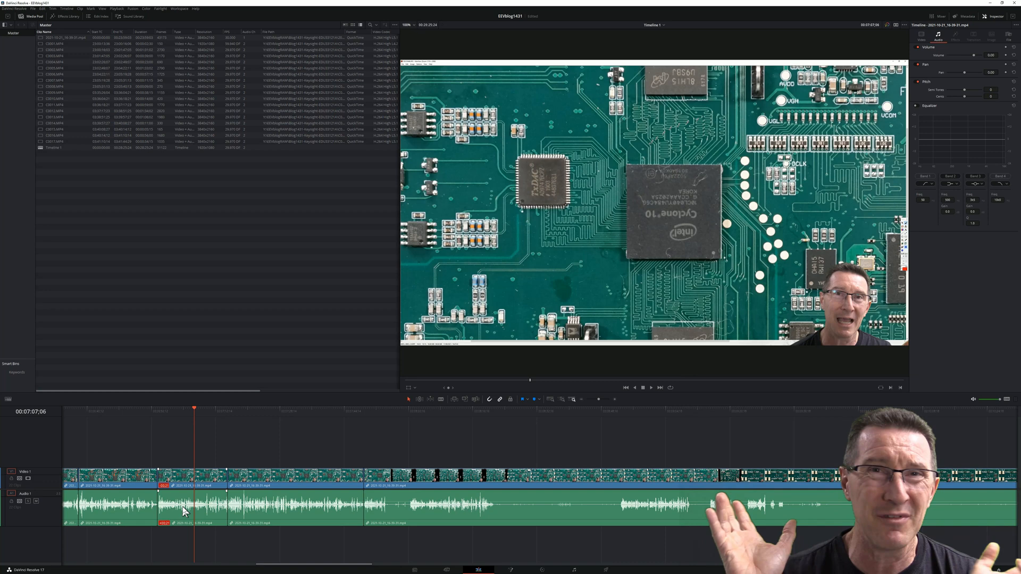
mouse_move(244, 429)
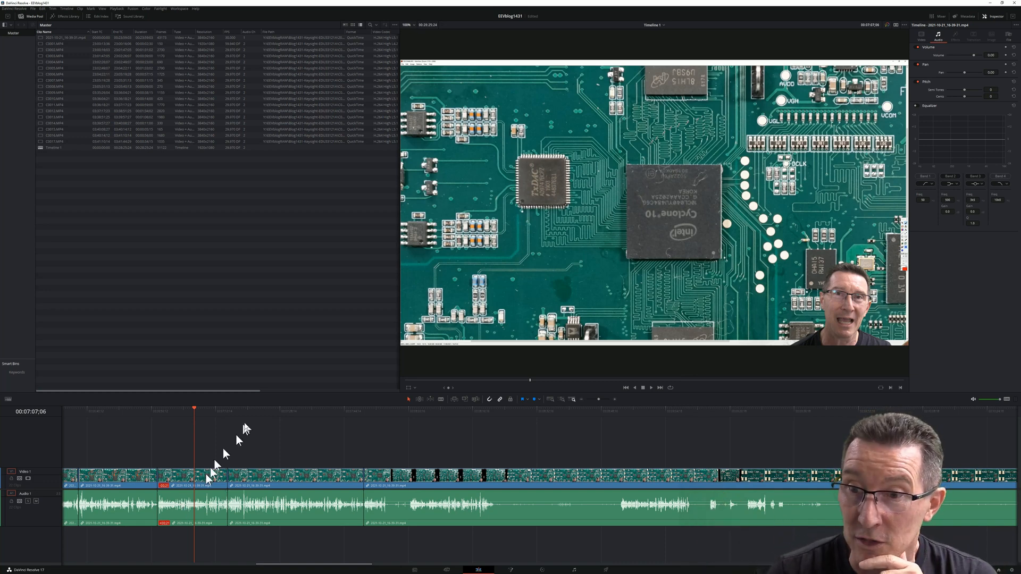
mouse_move(141, 417)
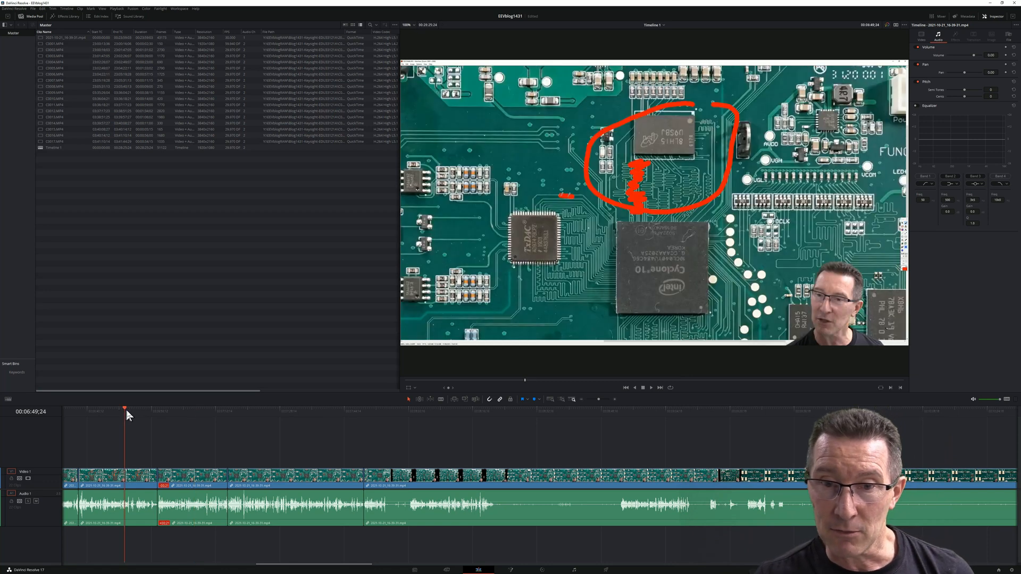
Step: Play from about 6:49 through 6:57 toward 7:17, checking the red line between the chips stays in sync
left_click(643, 387)
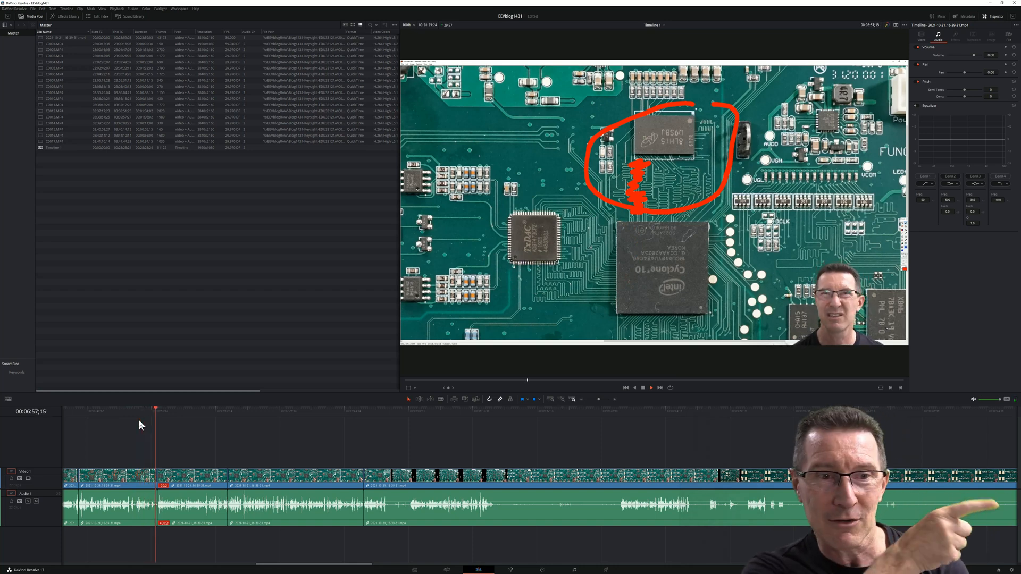
left_click(641, 387)
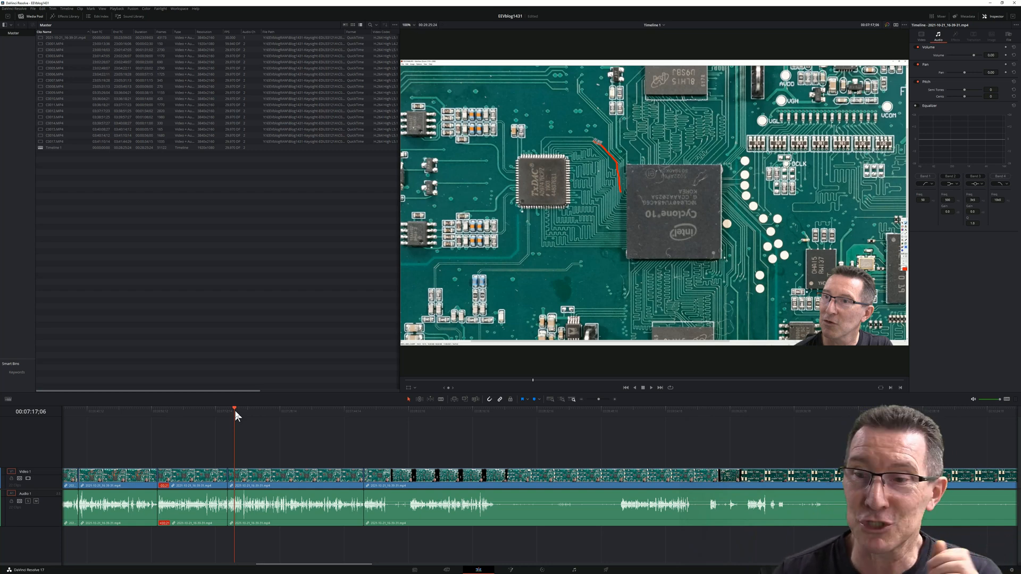
mouse_move(267, 419)
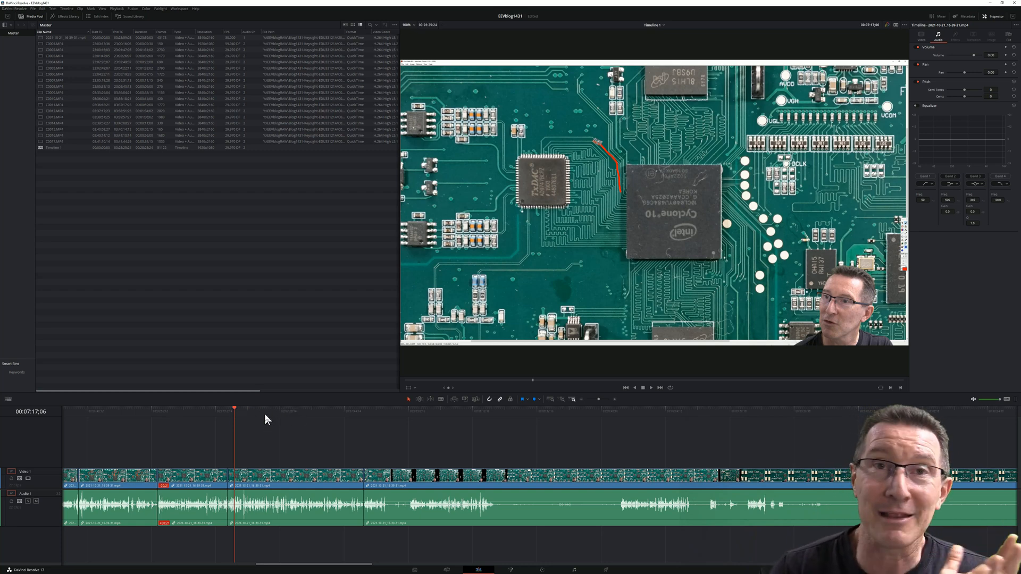
mouse_move(240, 429)
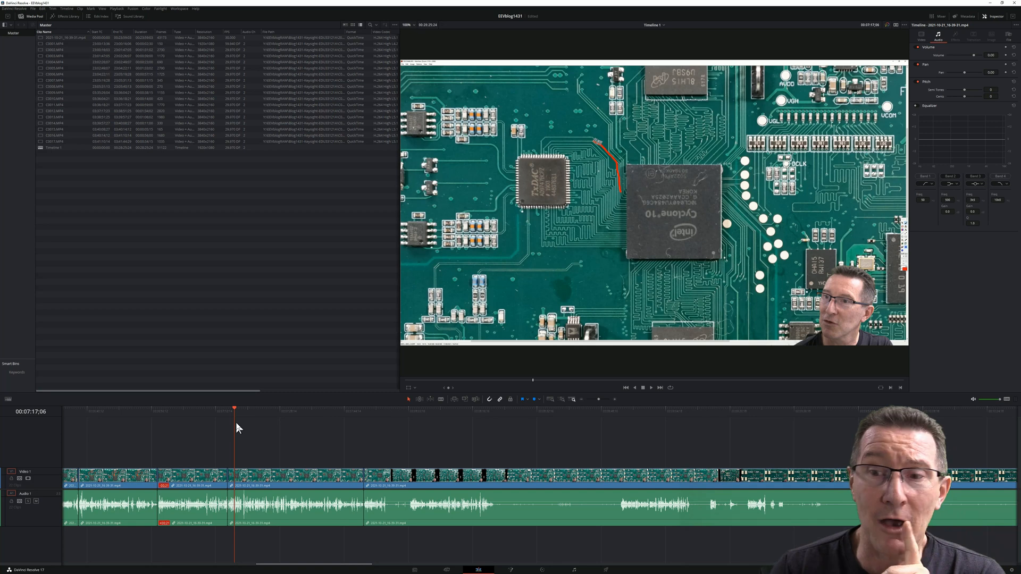
mouse_move(125, 417)
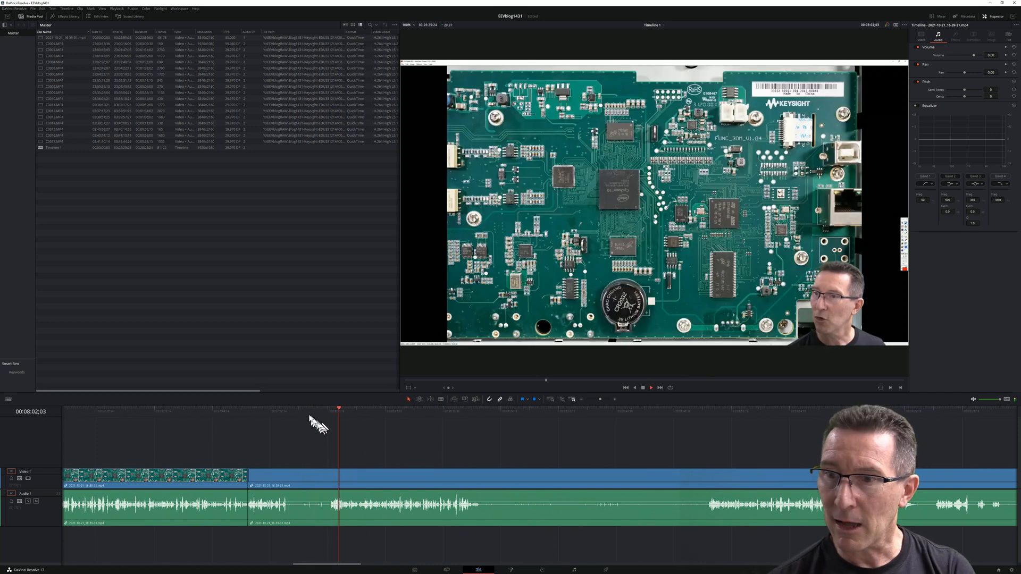
Step: Jump along the timeline ruler in stages to about 00:12:20:02, landing on the relay section
left_click(264, 408)
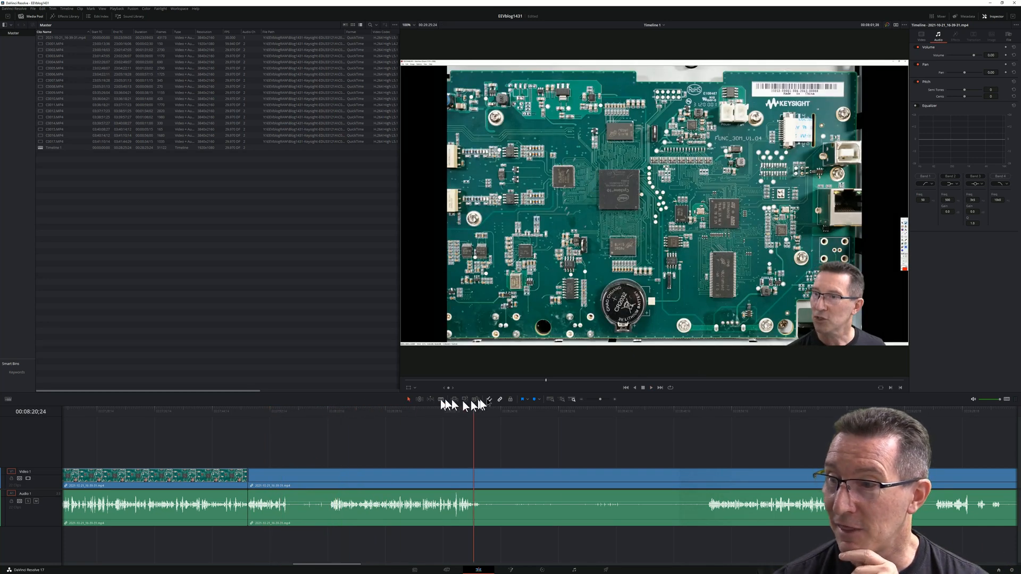
left_click(715, 410)
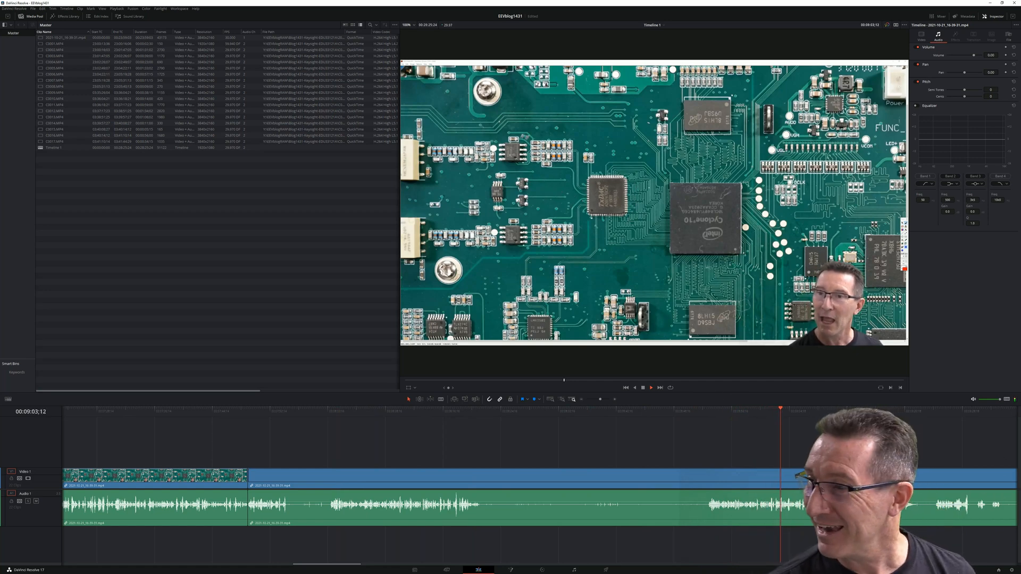
left_click(946, 410)
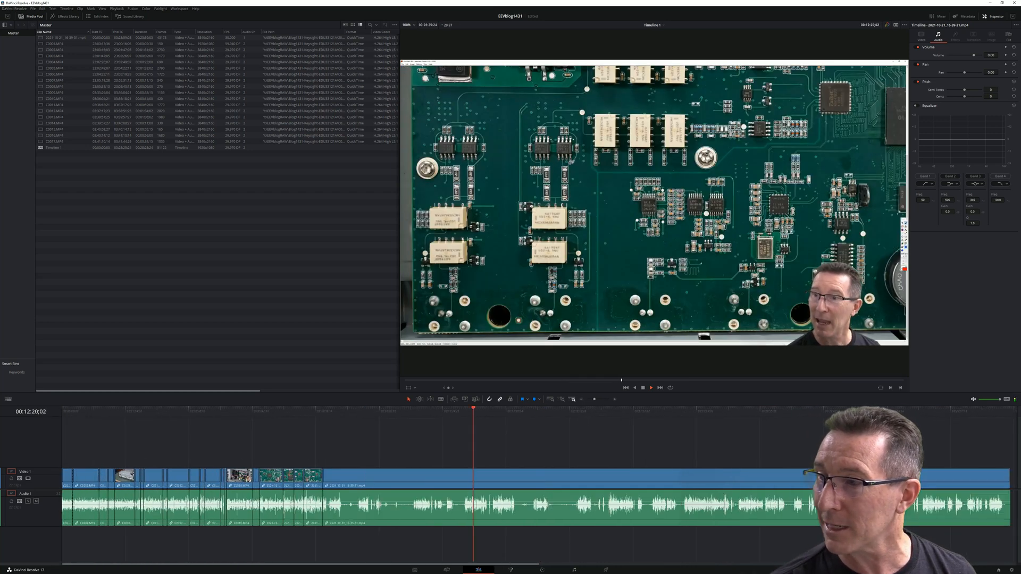
left_click(591, 409)
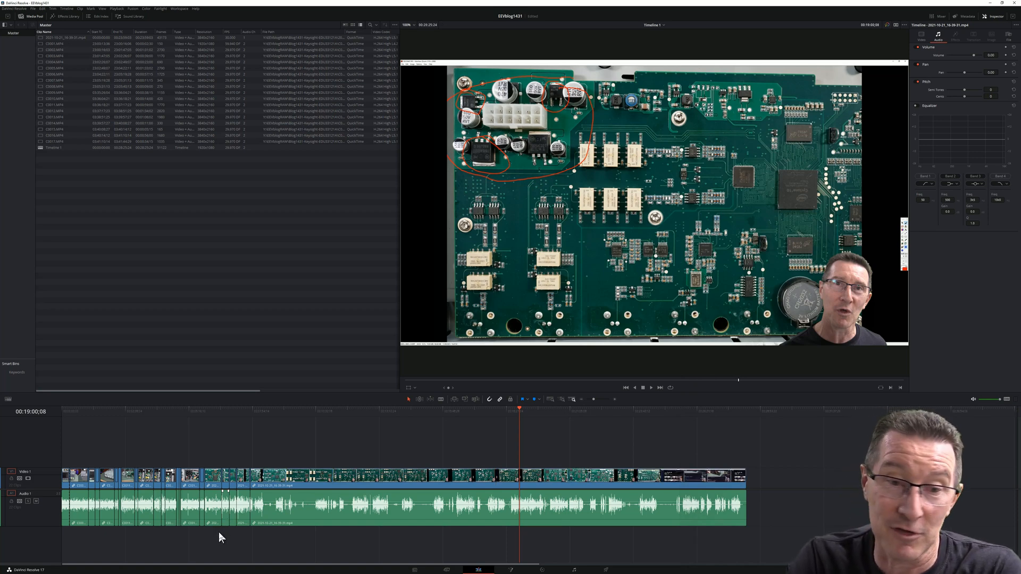
mouse_move(443, 418)
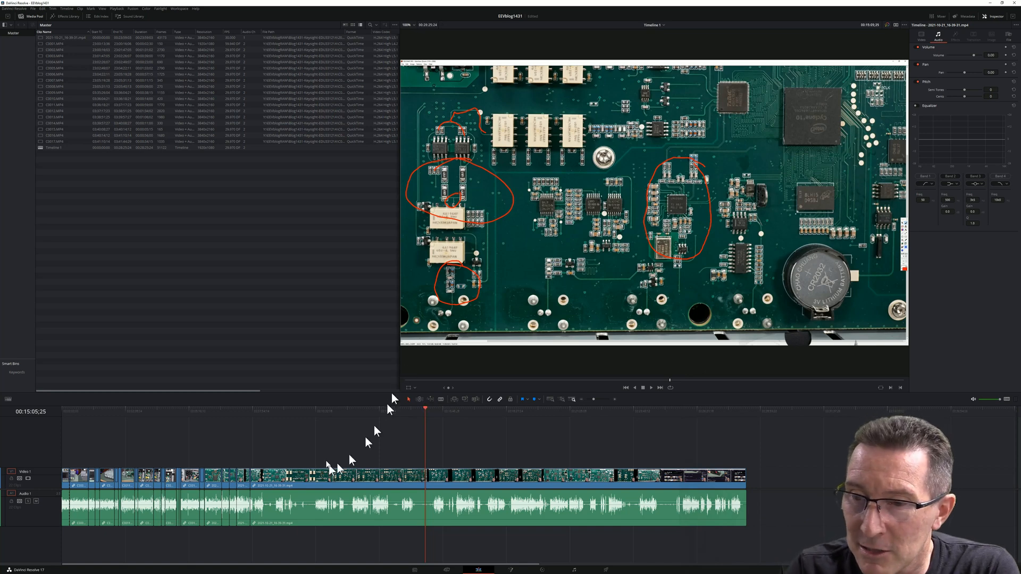
mouse_move(260, 435)
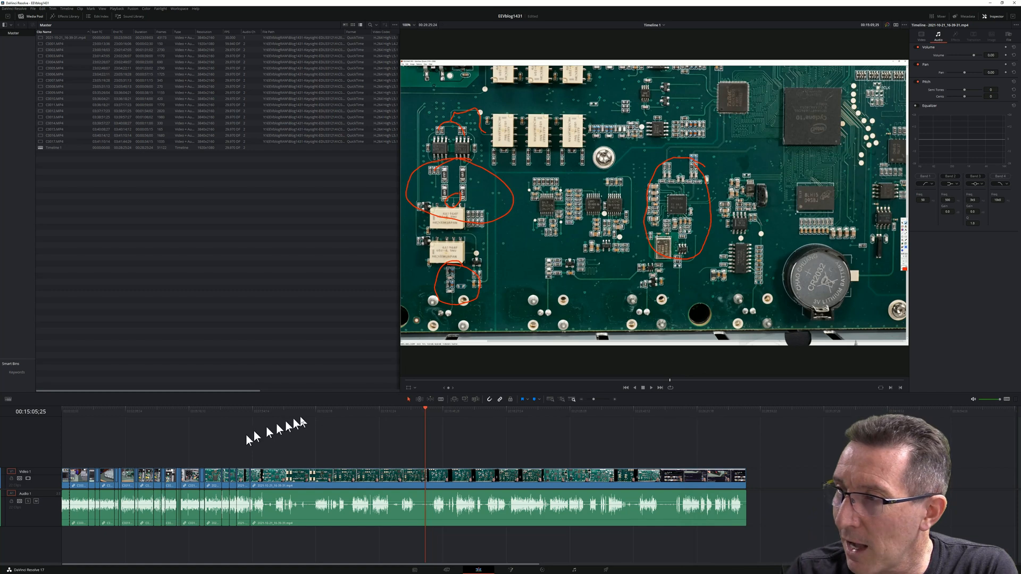
mouse_move(318, 421)
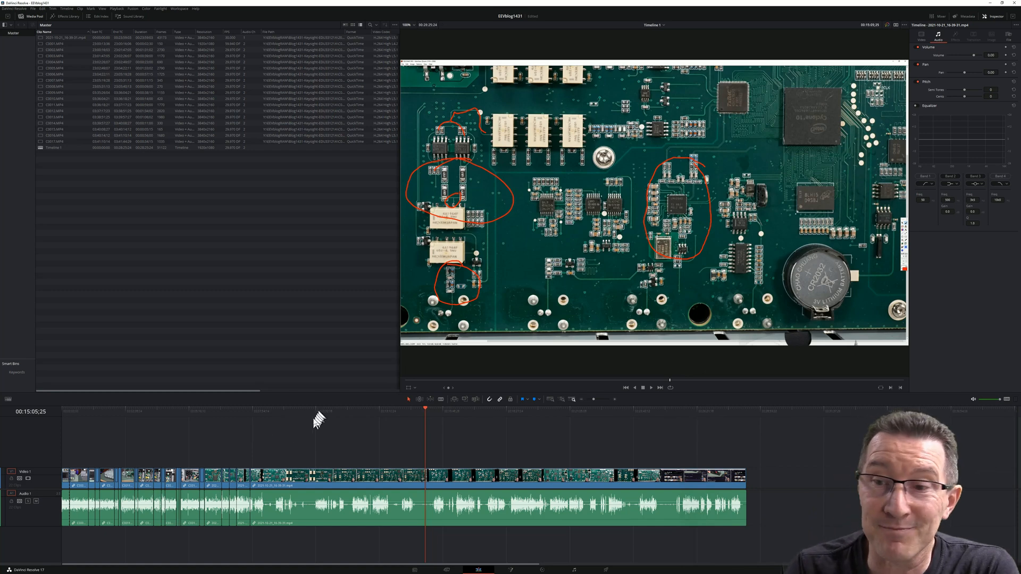
mouse_move(319, 497)
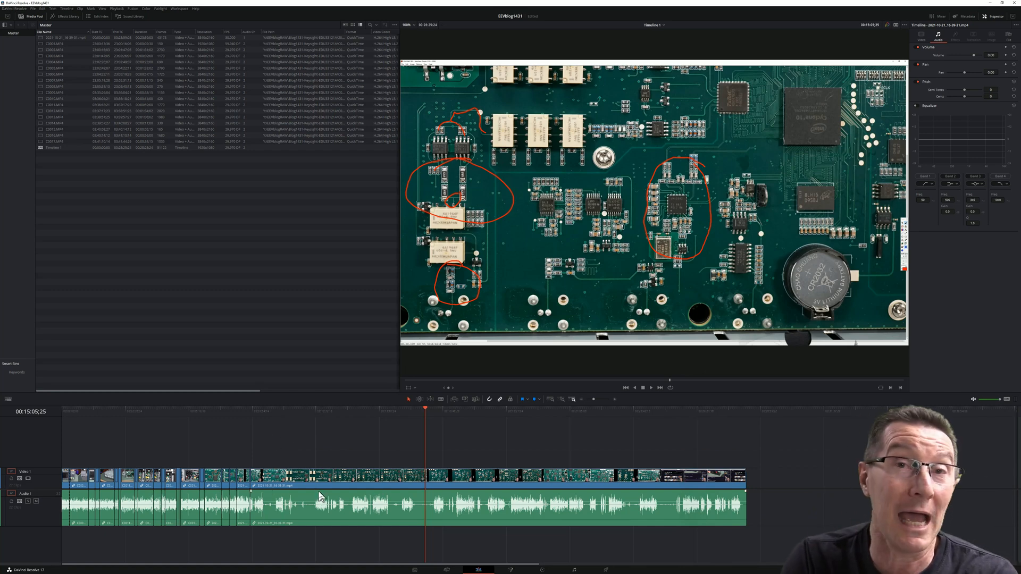
mouse_move(286, 572)
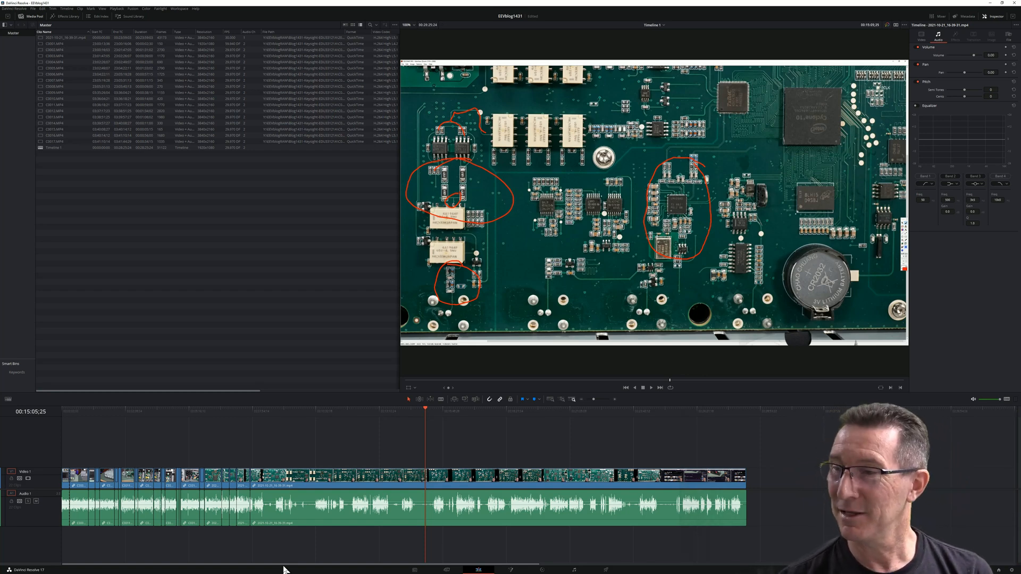
mouse_move(42, 390)
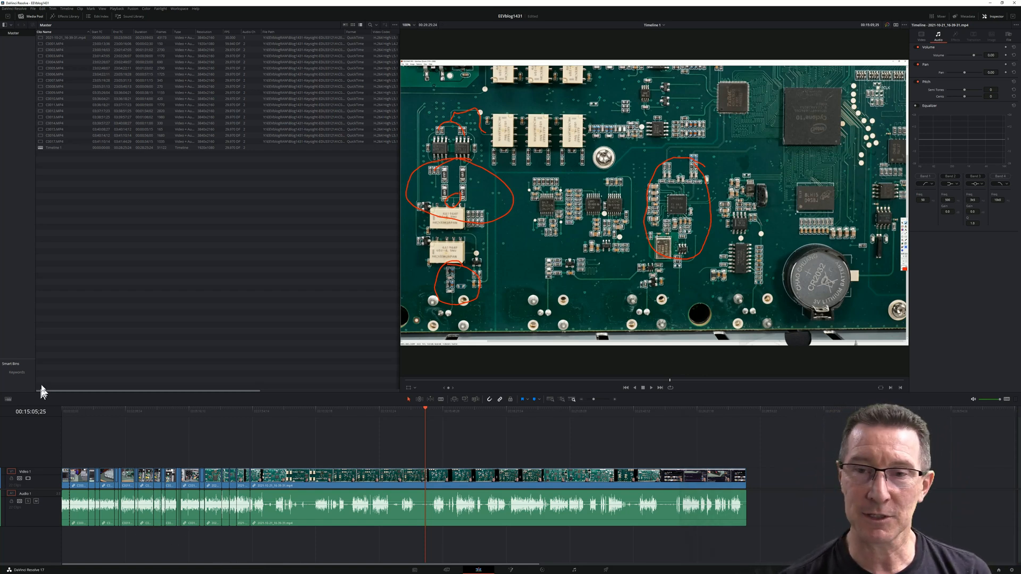
mouse_move(185, 363)
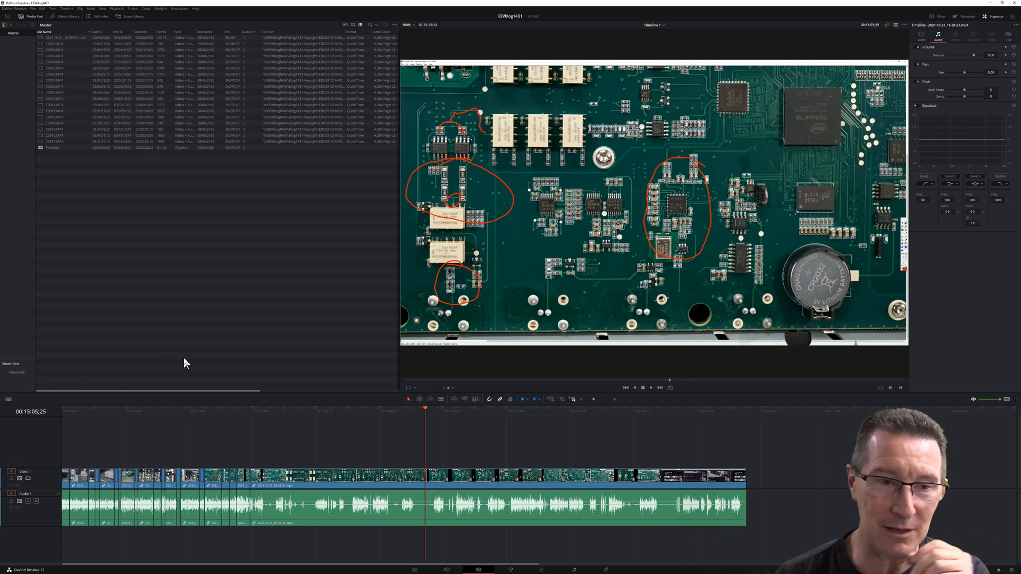